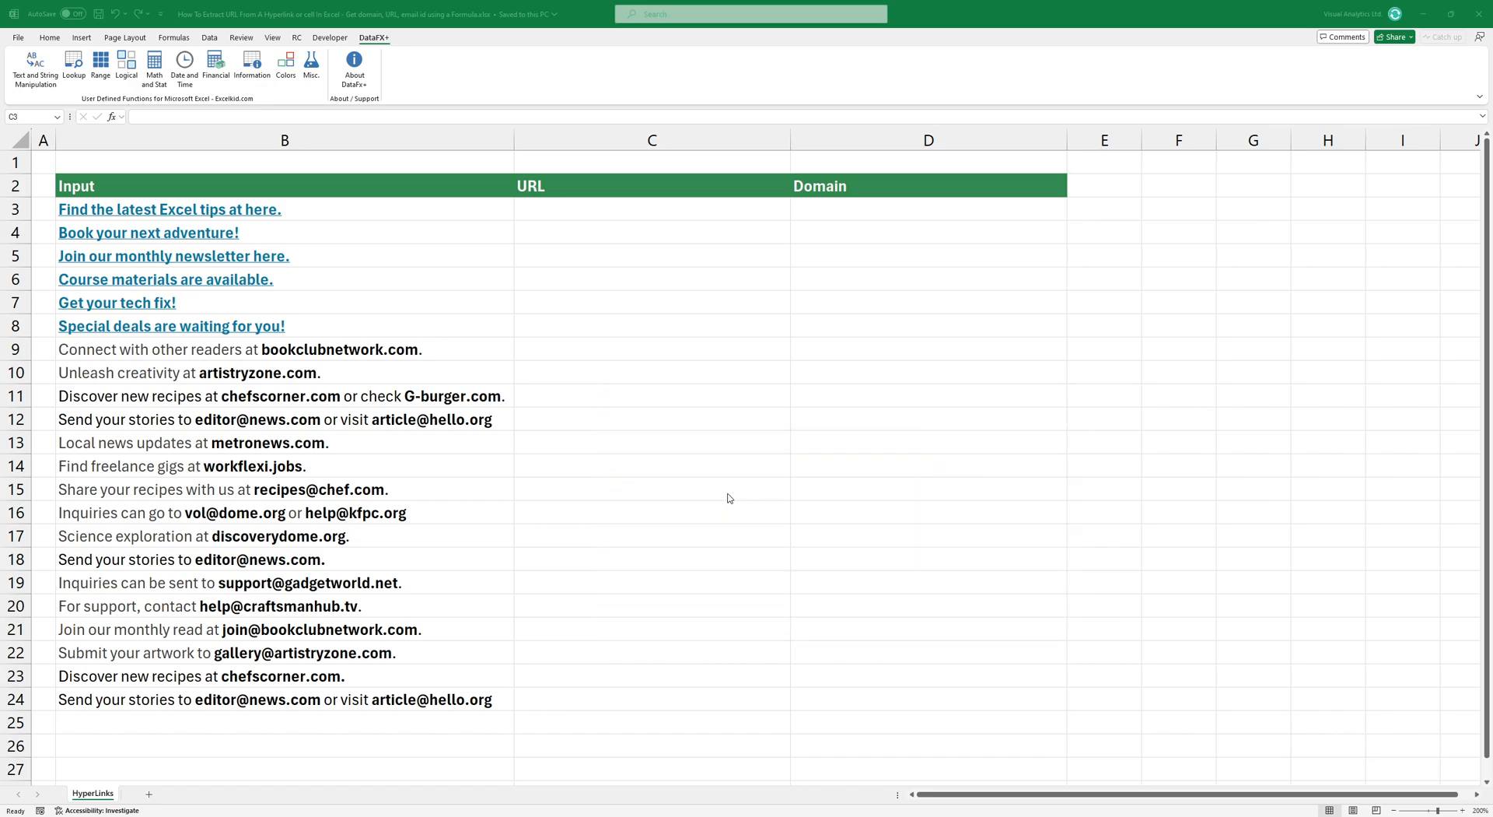
{"action": "mouse_move", "coordinate": [416, 282]}
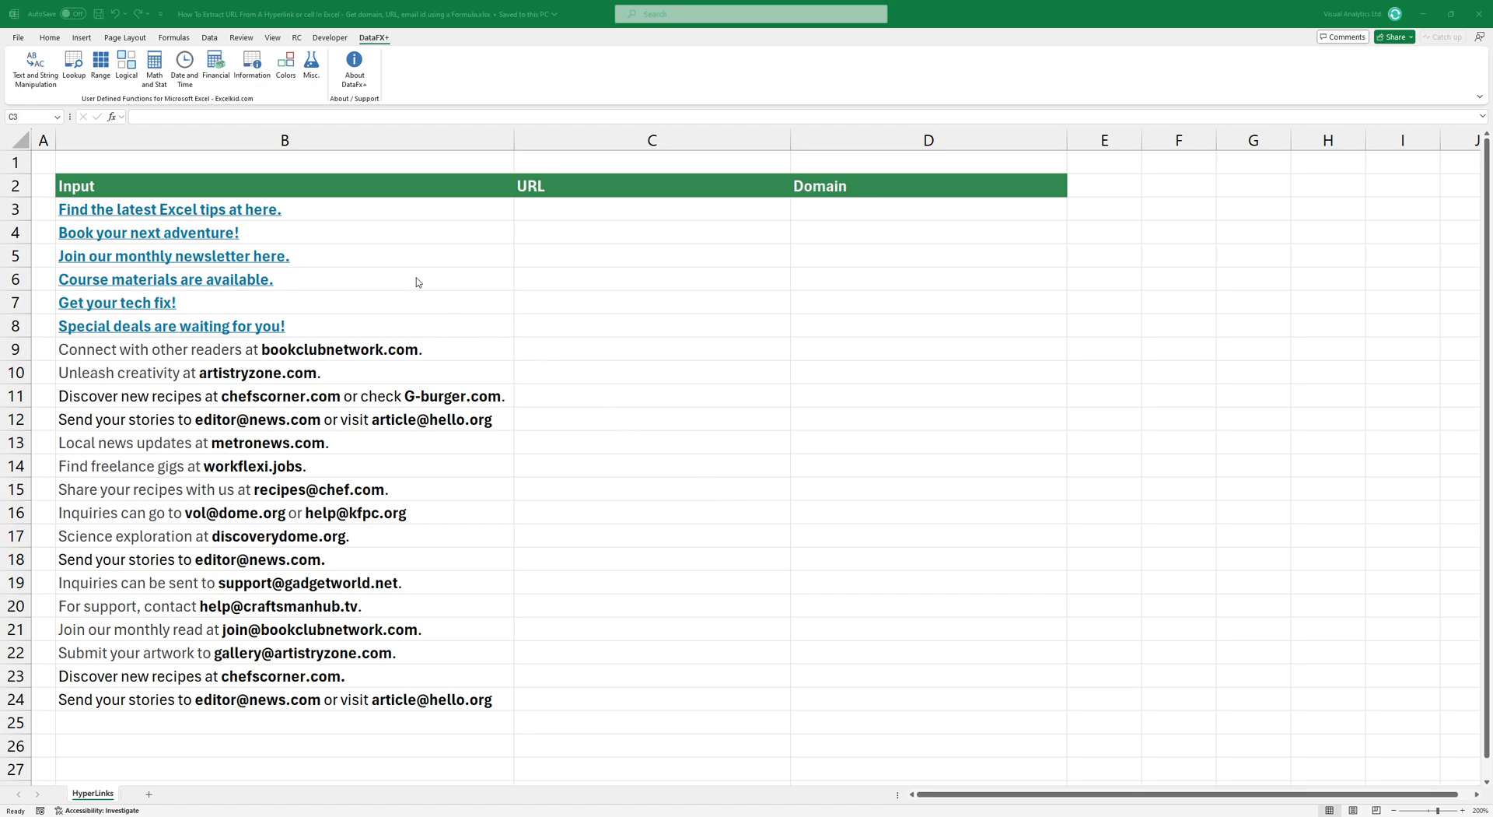
{"action": "mouse_move", "coordinate": [333, 248]}
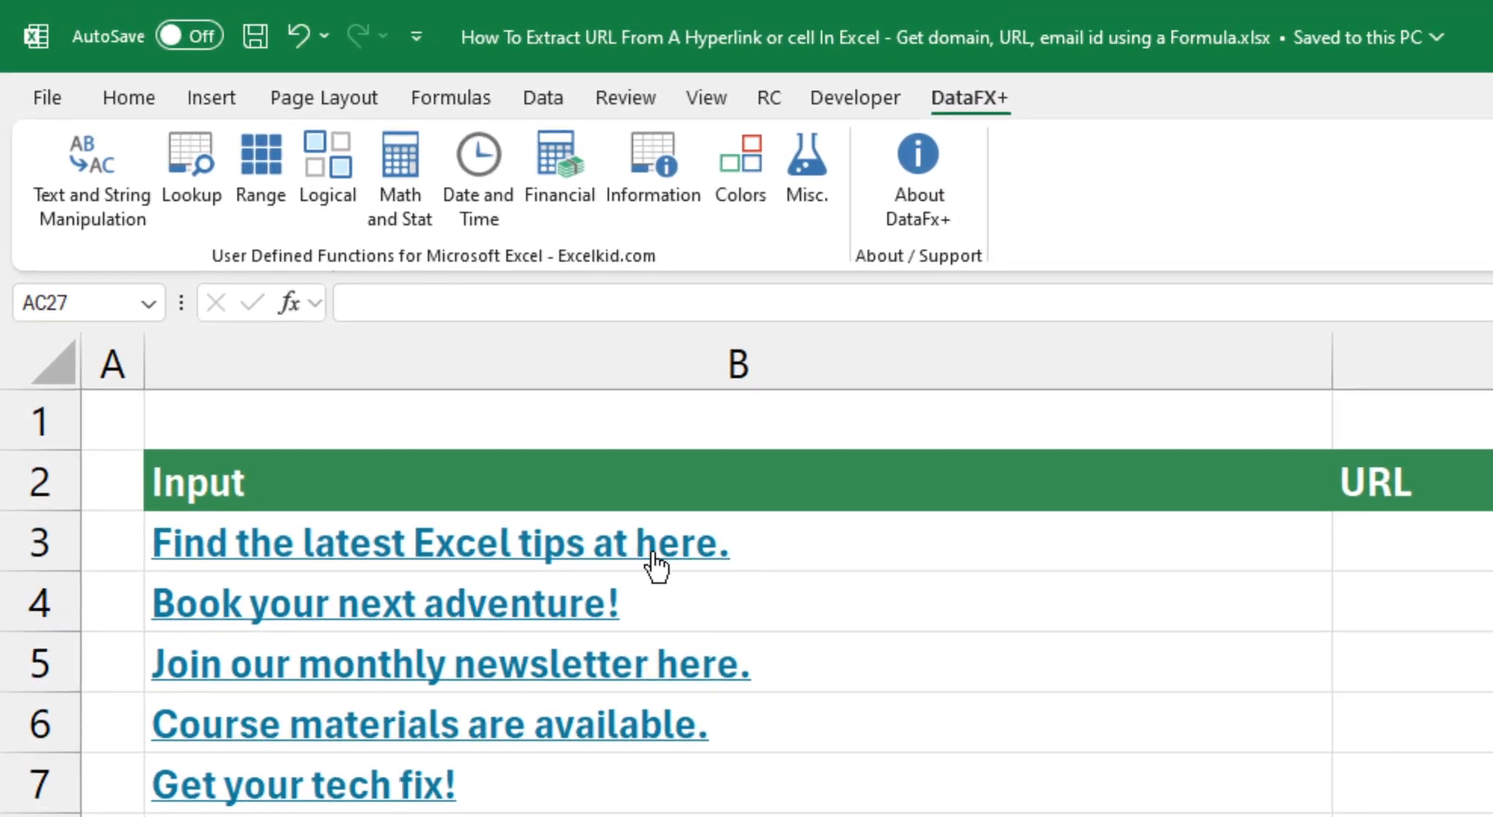
{"action": "mouse_move", "coordinate": [654, 561]}
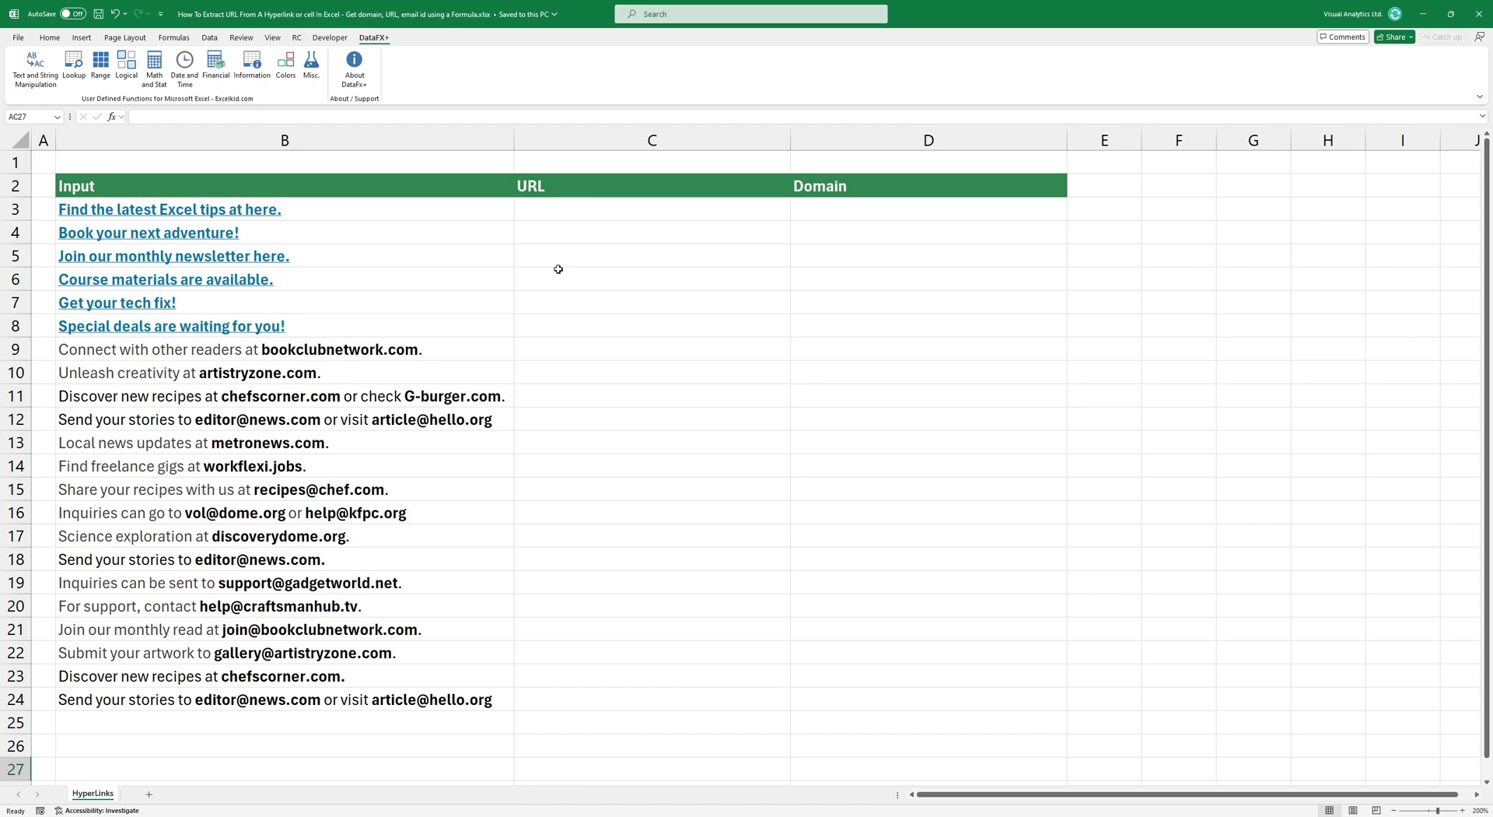
Enter =EXTRACTURL(B3,", ") in C3 to list the URLs and emails in each input sentence.
{"action": "type", "text": "=EXTRACTURL(B3"}
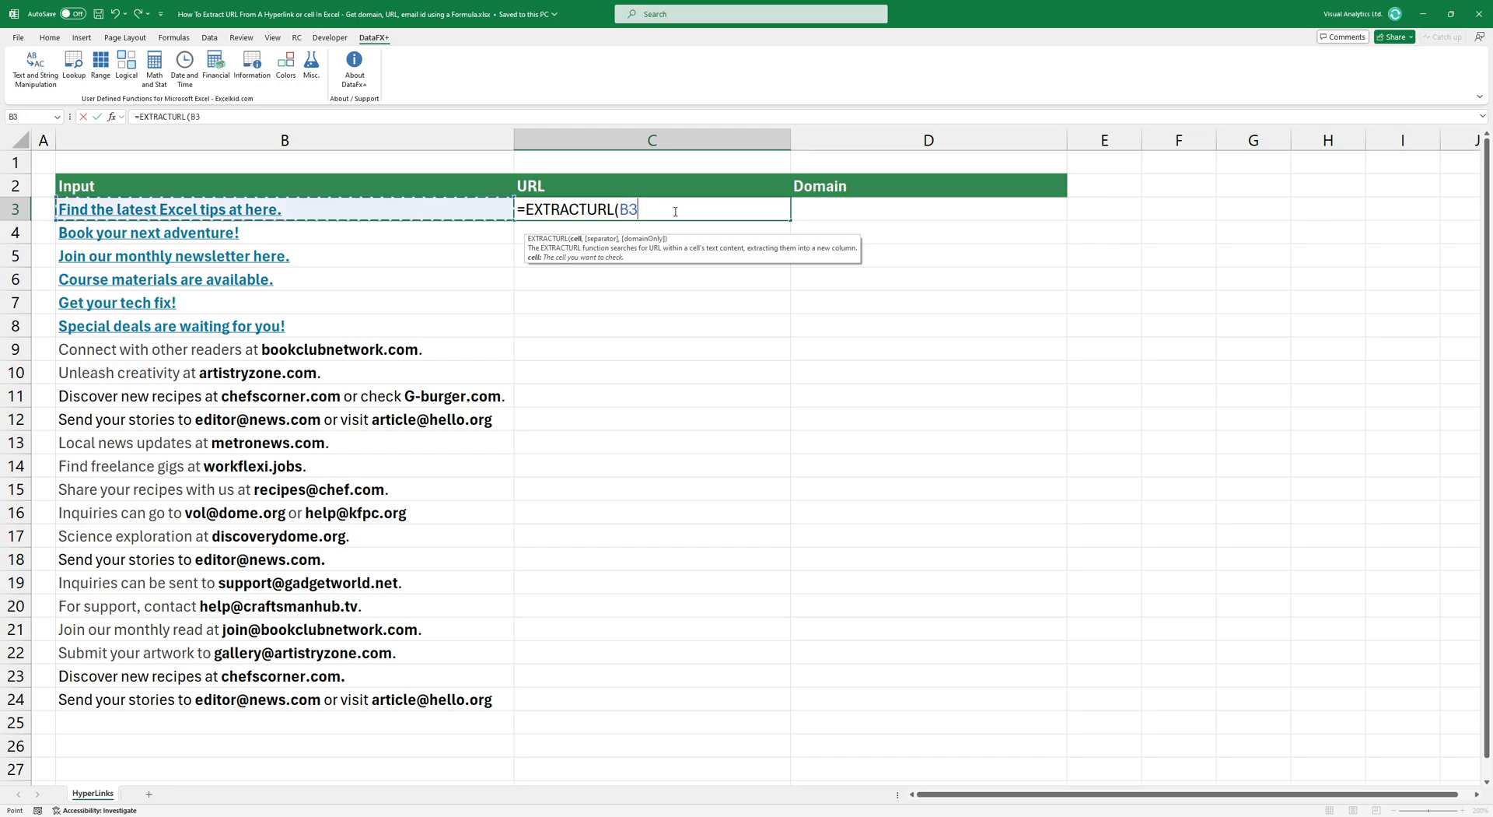
{"action": "type", "text": ","}
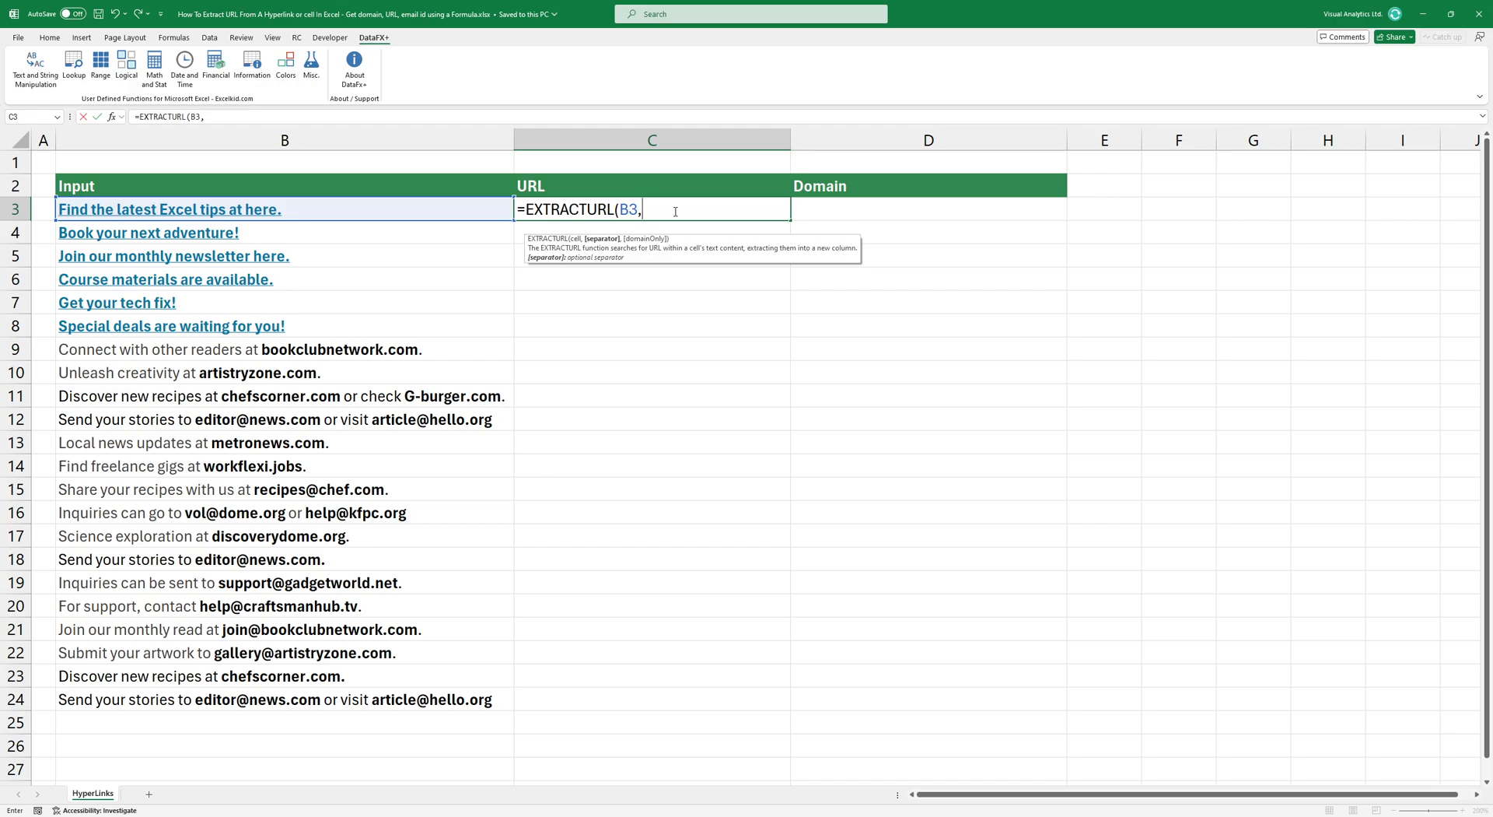
{"action": "type", "text": "\""}
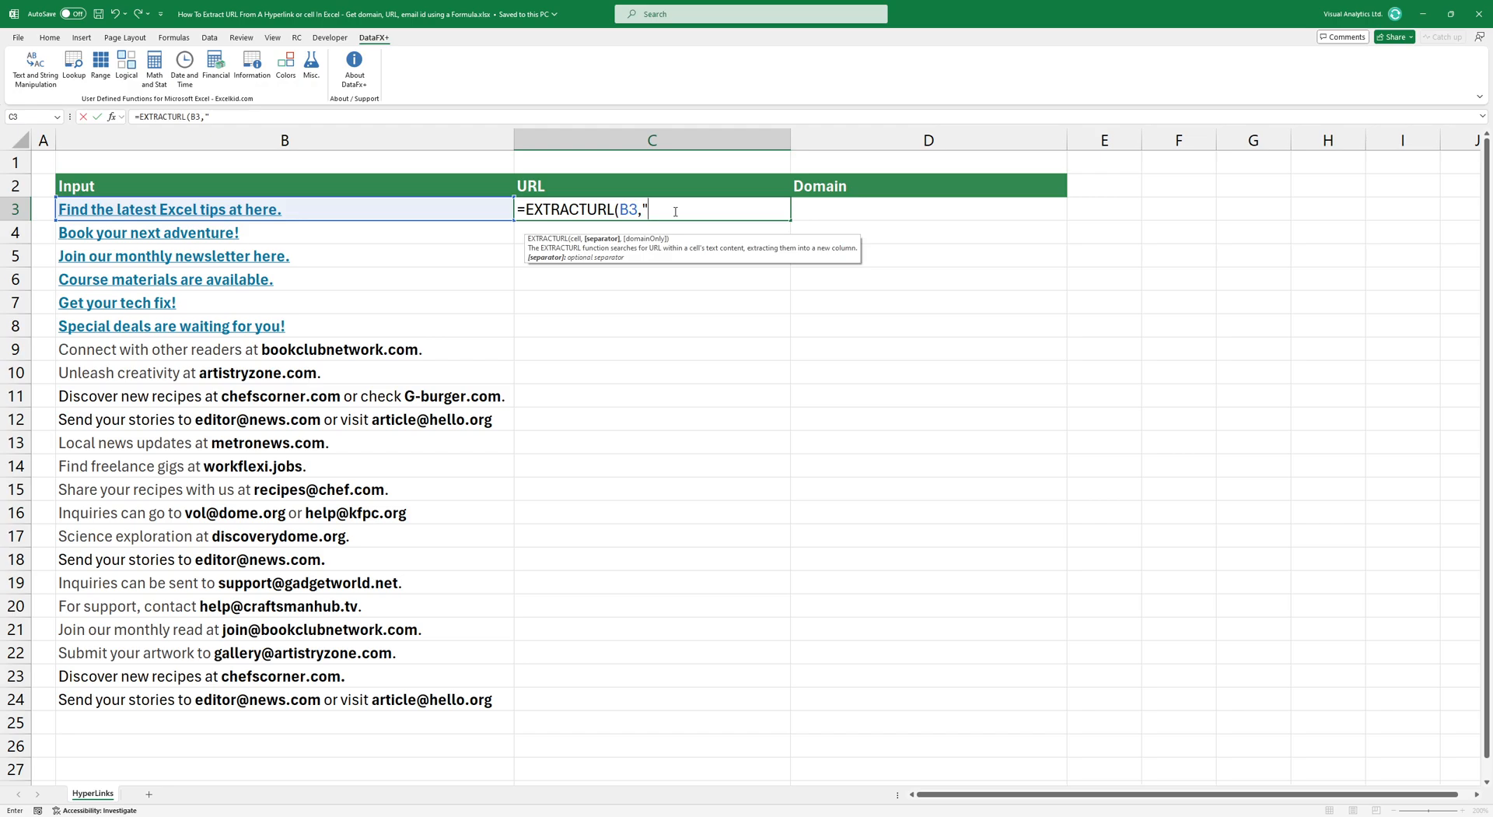
{"action": "type", "text": ",\", \",T"}
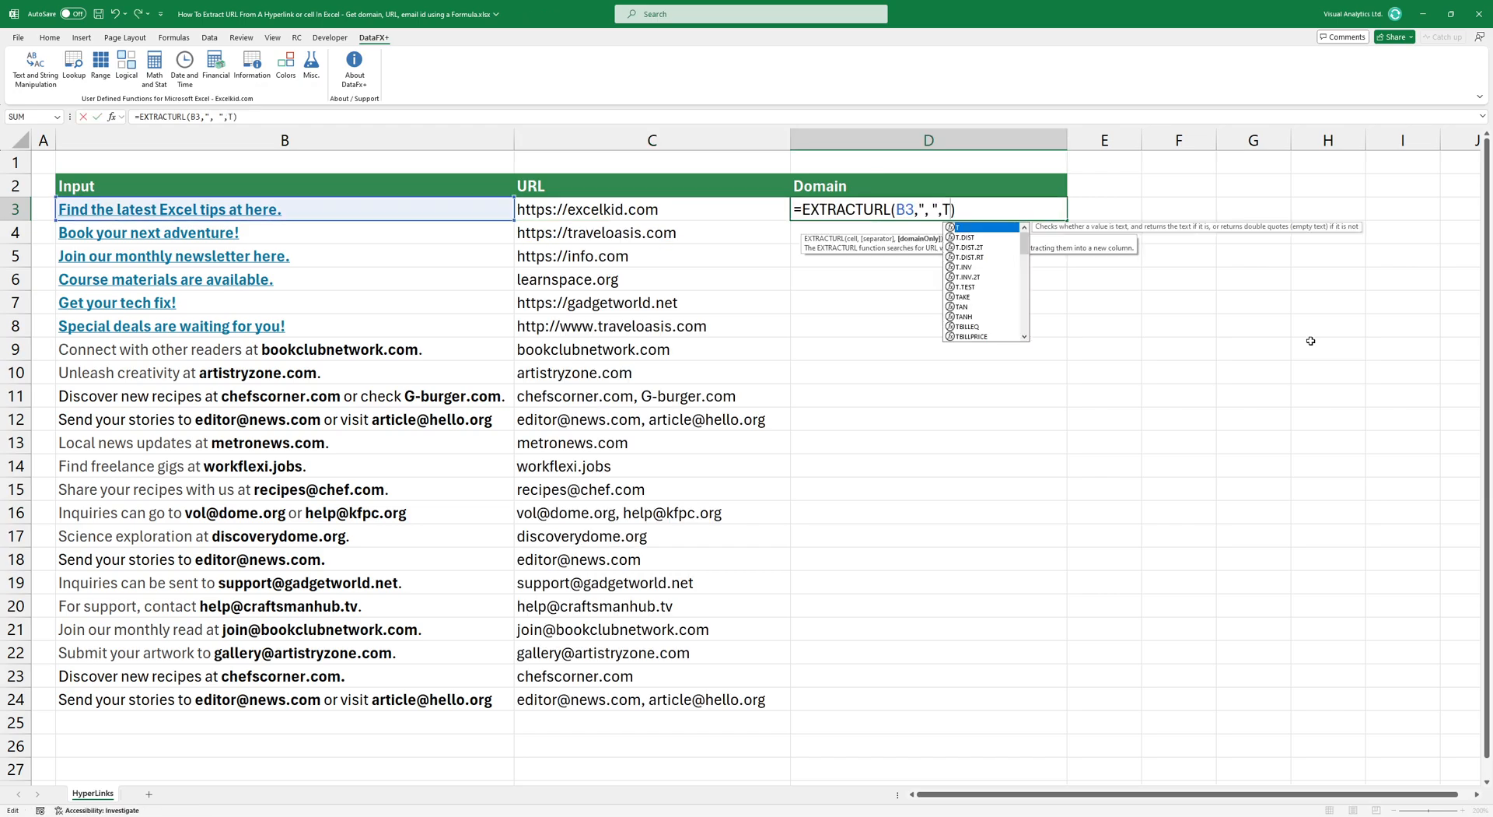
Enter =EXTRACTURL(B3,", ",TRUE) in D3 so it returns excelkid.com.
{"action": "type", "text": "TRUE"}
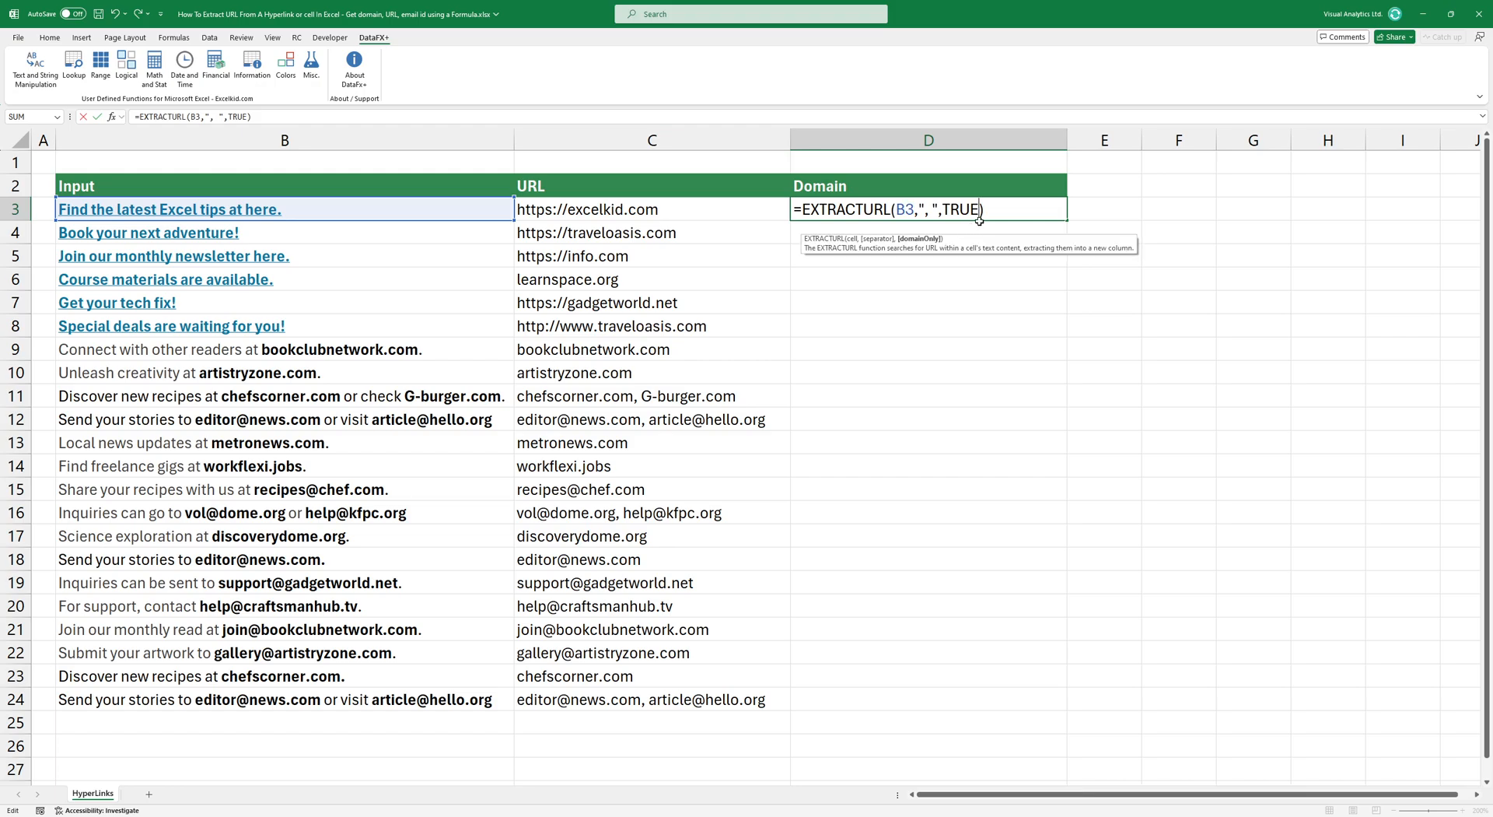
{"action": "mouse_move", "coordinate": [1076, 345]}
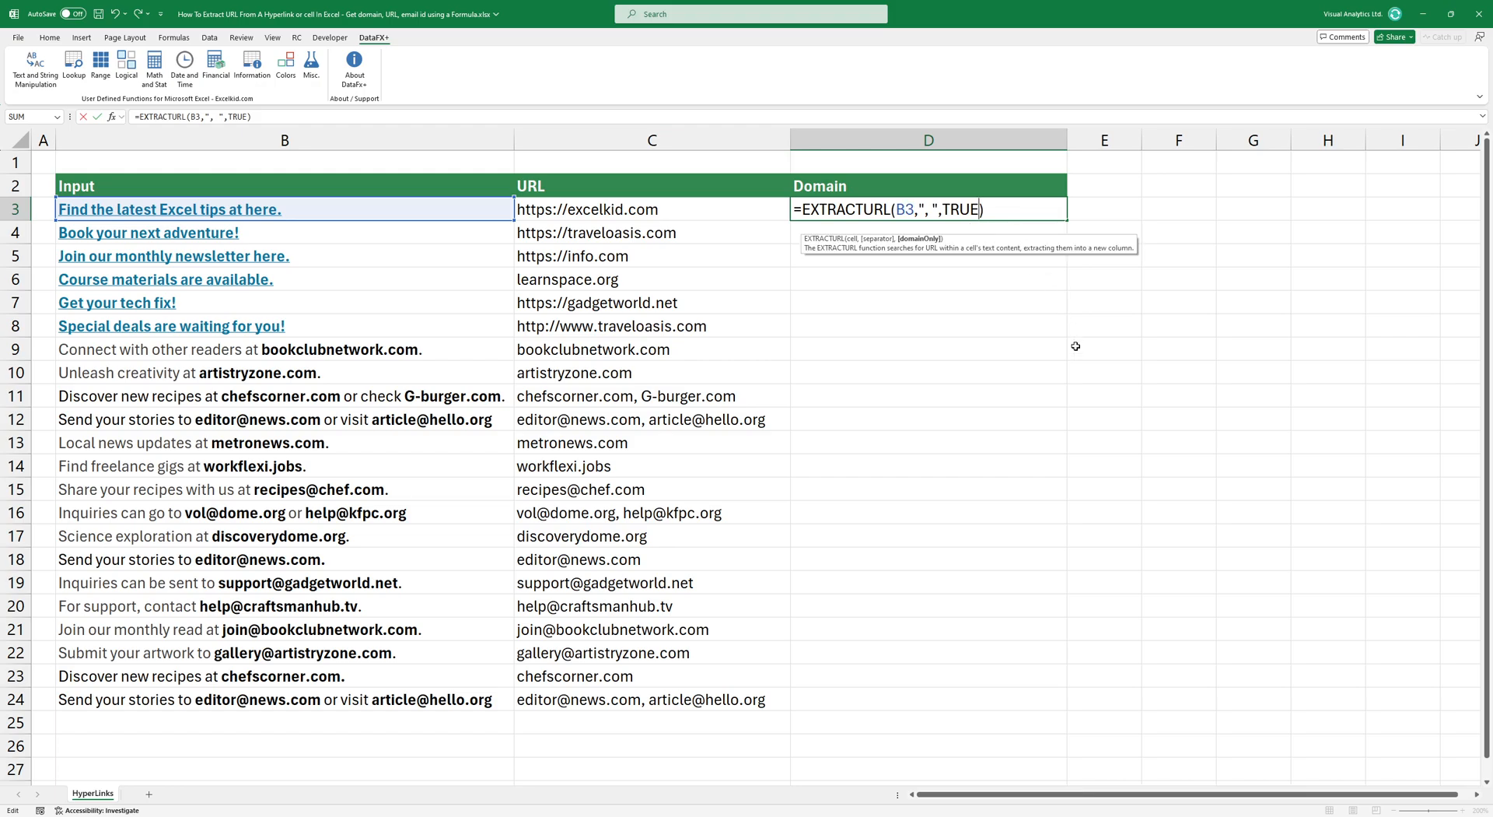
{"action": "key", "text": "Enter"}
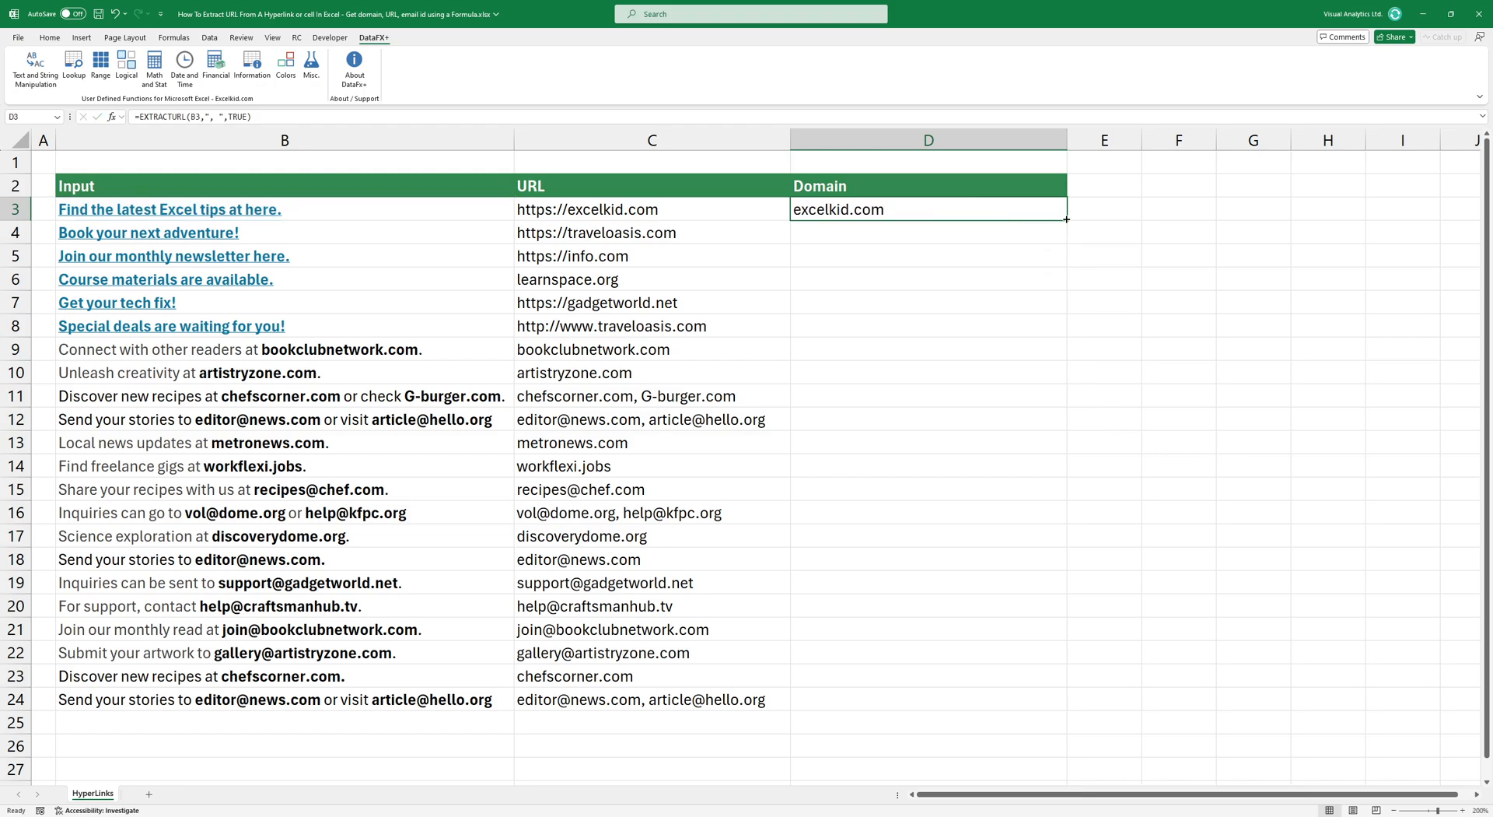